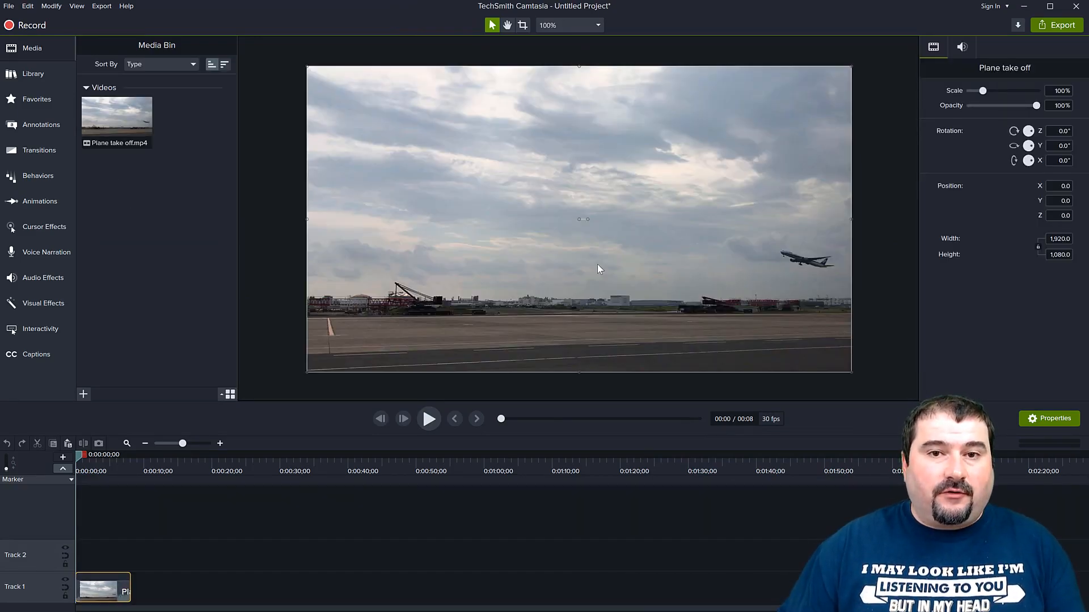
mouse_move(533, 323)
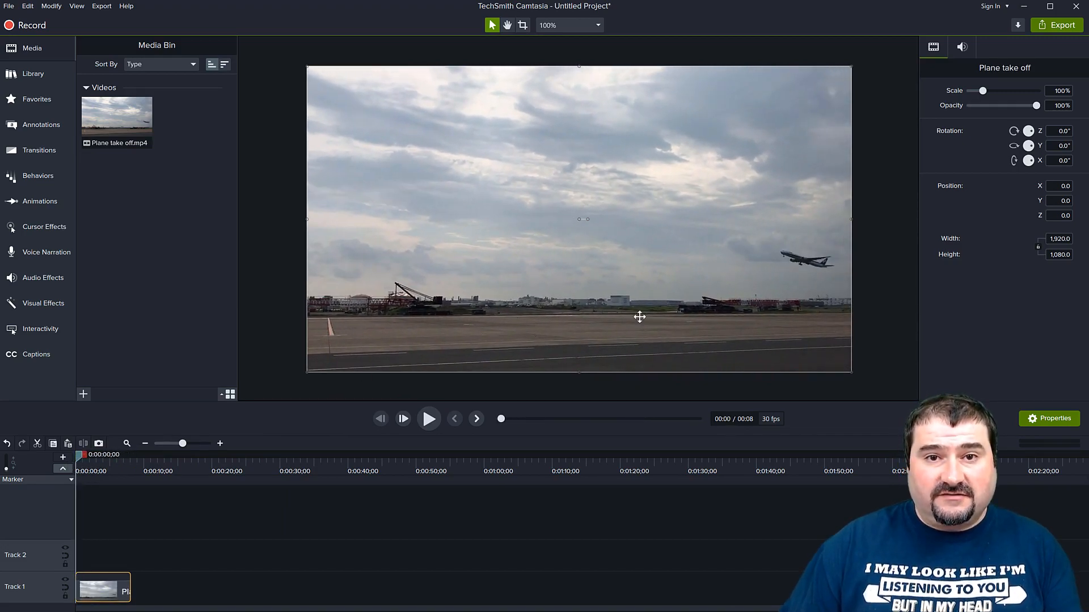
mouse_move(719, 286)
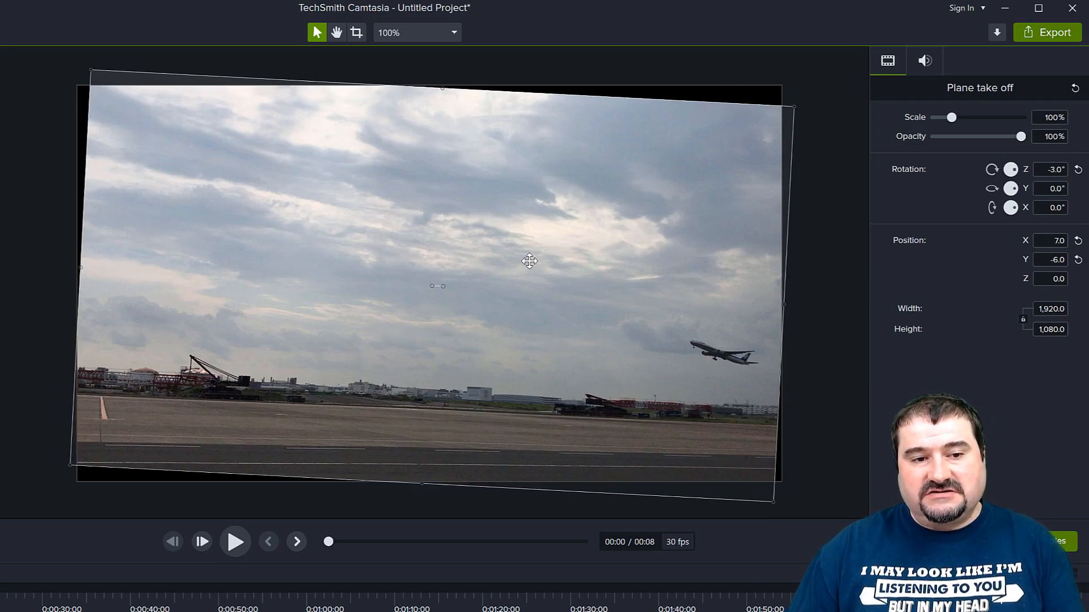
mouse_move(424, 94)
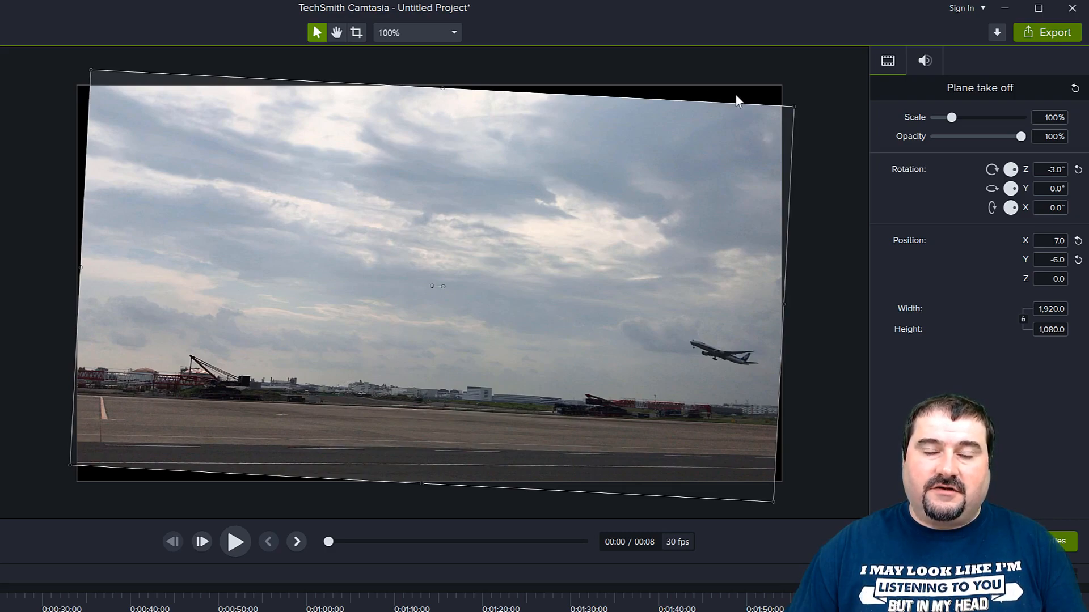
mouse_move(774, 132)
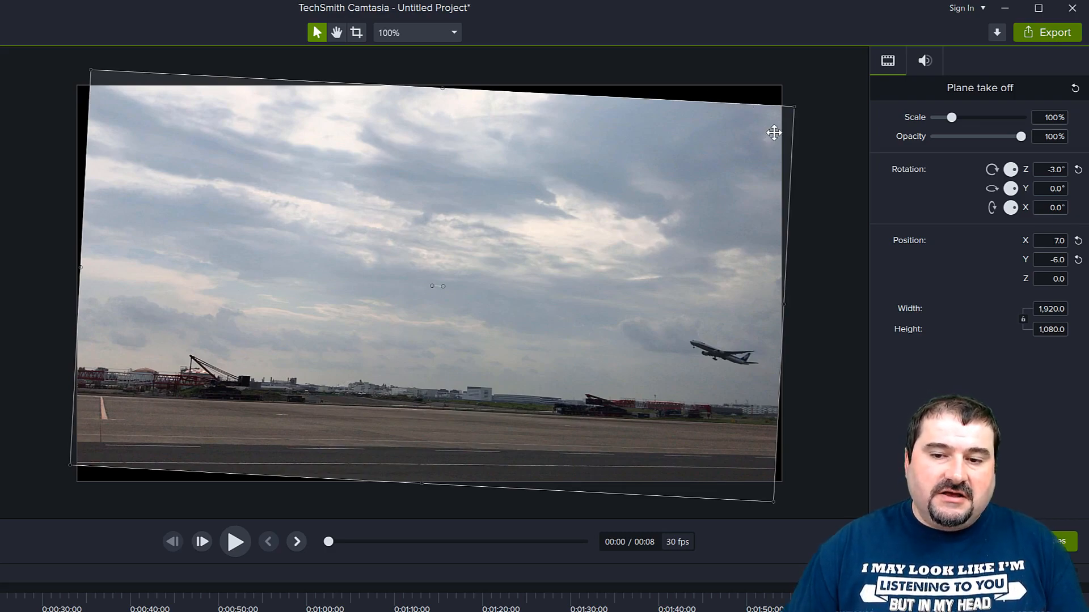
mouse_move(794, 107)
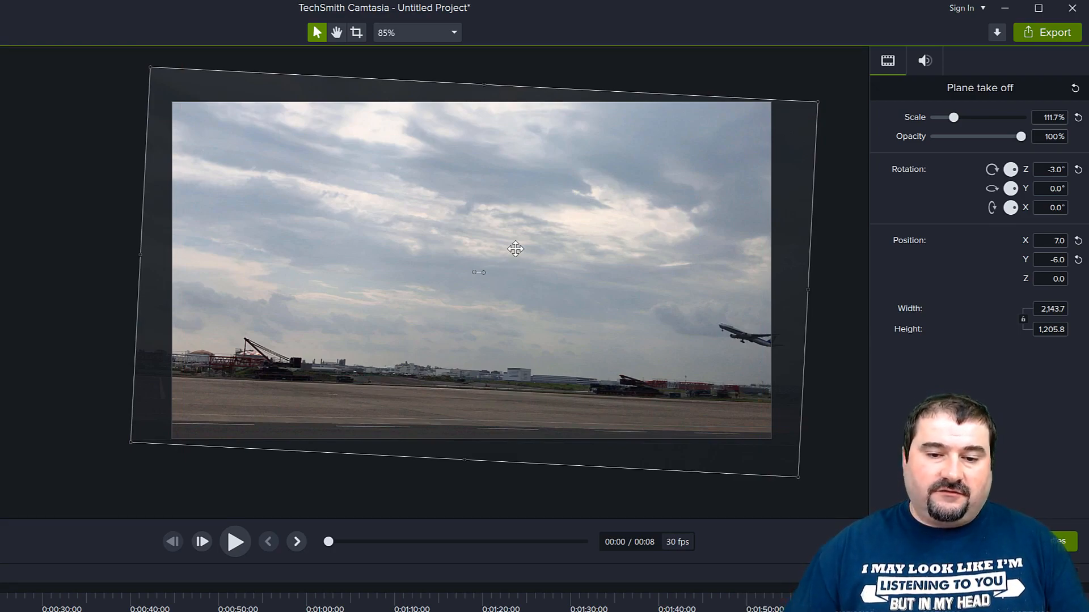
mouse_move(501, 250)
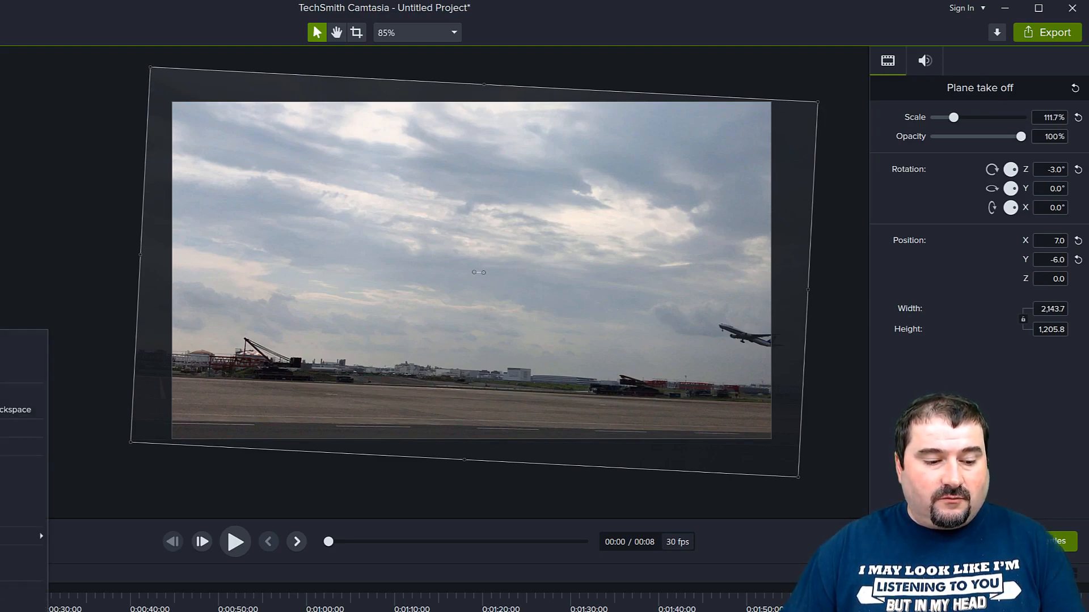
Step: Group the plane clip on Track 1 by itself so it becomes Group 1
right_click(164, 576)
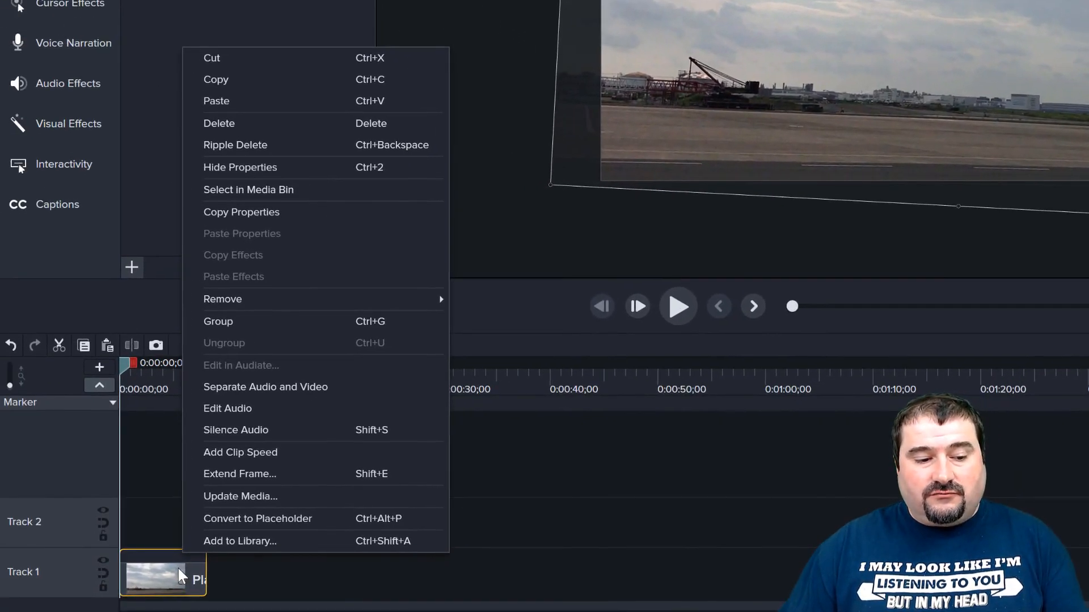
mouse_move(243, 321)
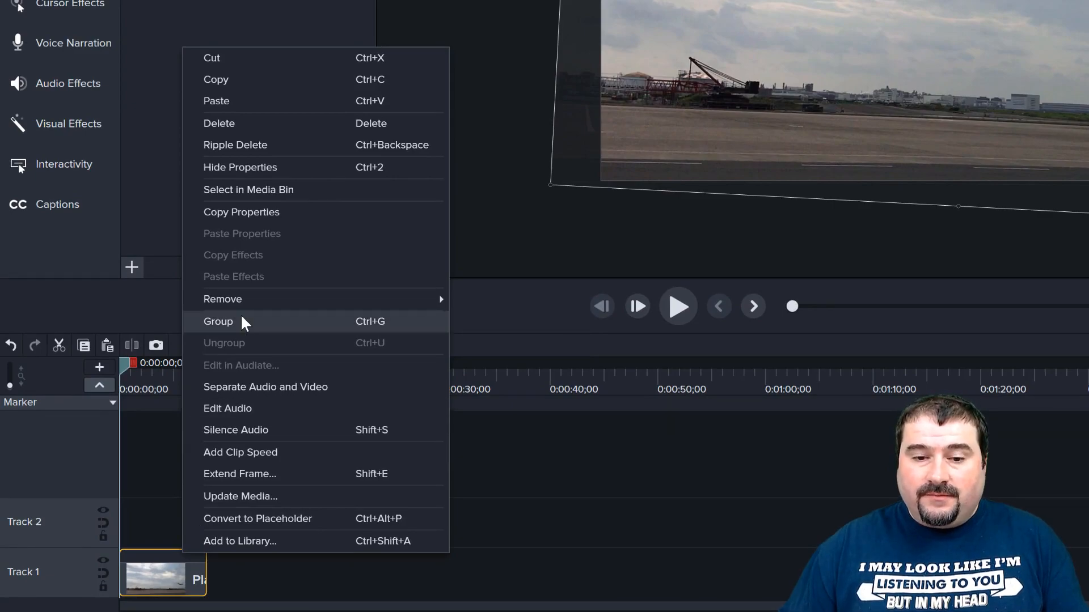
click(217, 321)
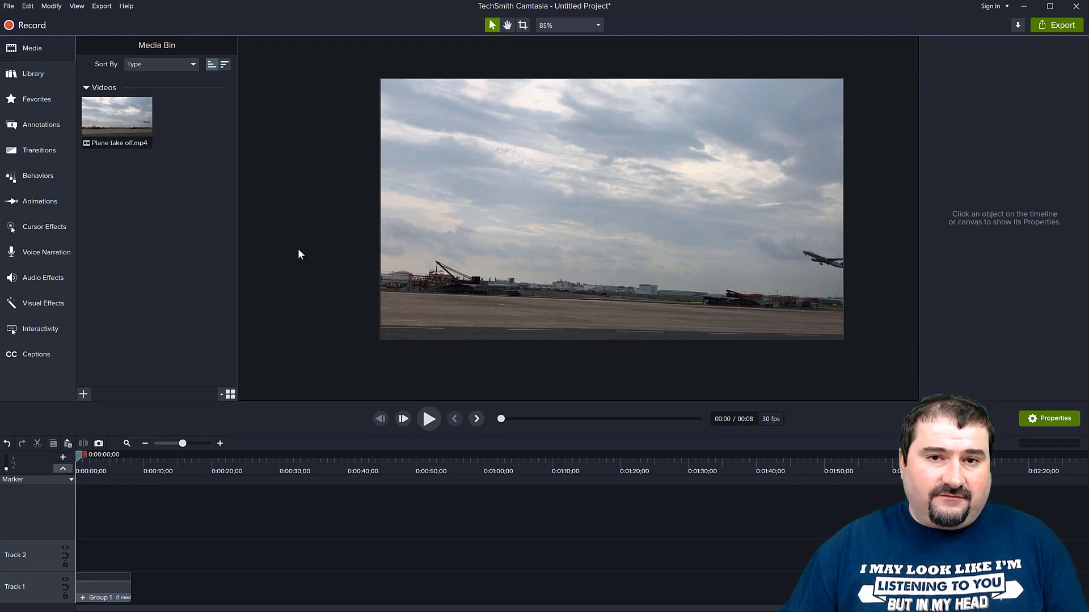
Step: Play the timeline to 5 seconds to check the crop, then select the tilted plane footage on the canvas
click(429, 418)
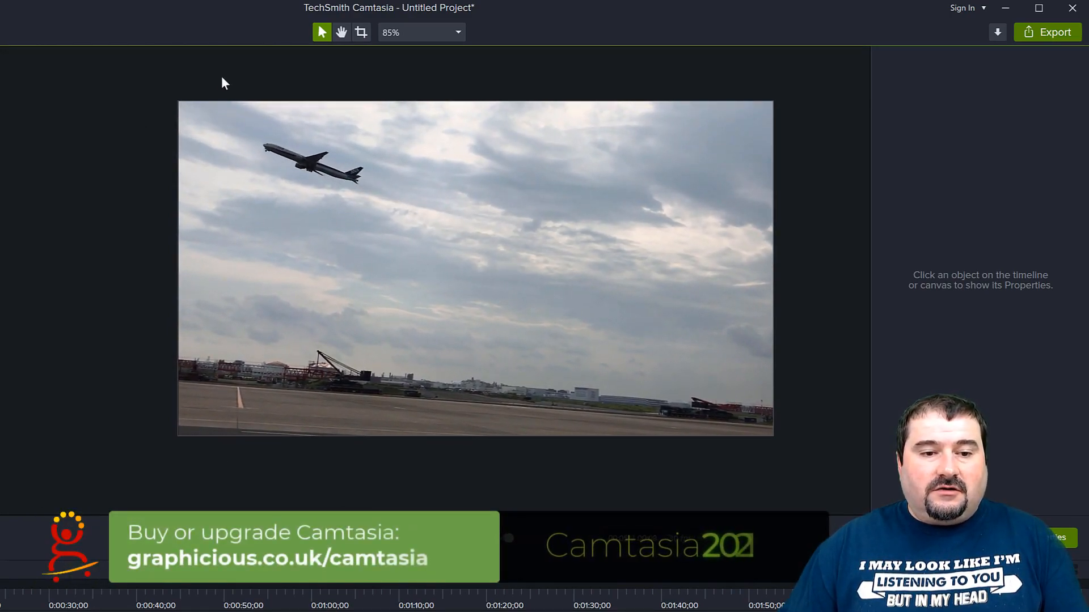
mouse_move(812, 123)
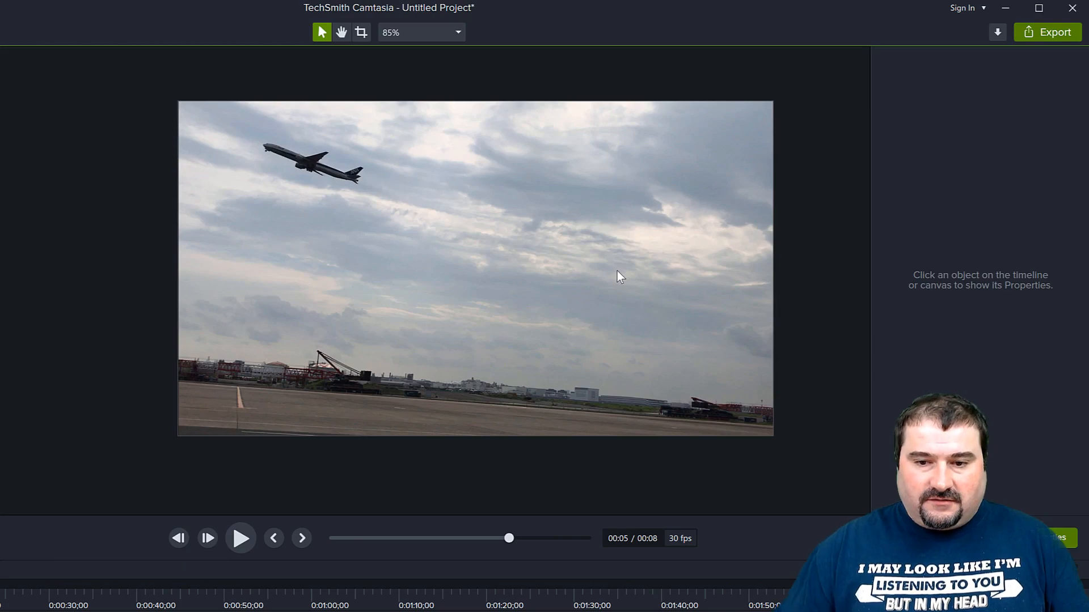
click(475, 271)
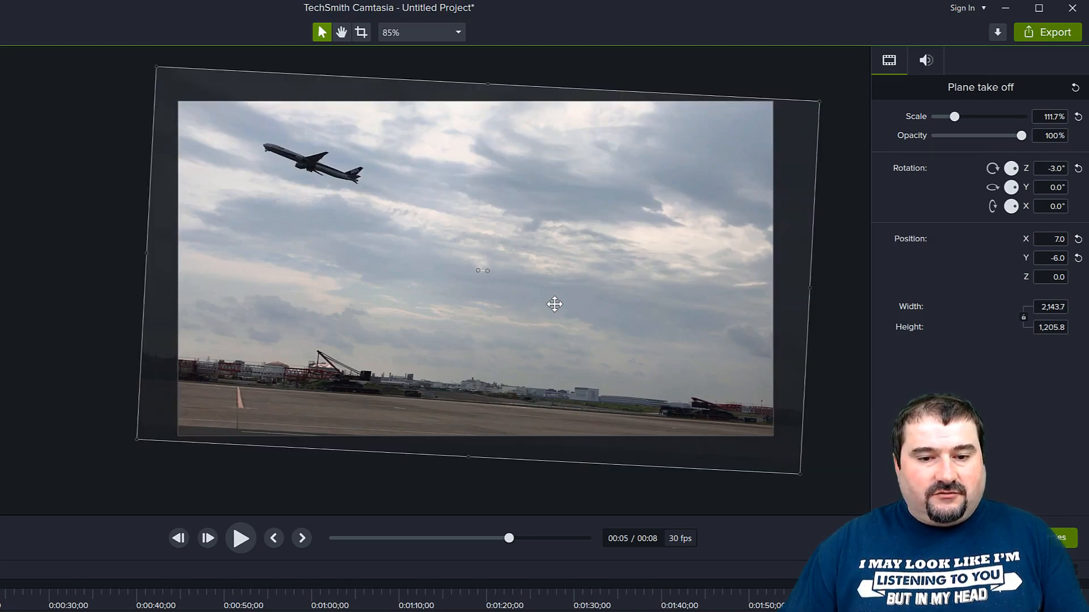
Step: Place a white rectangle shape over the video and stretch its corners to the canvas edges
click(102, 242)
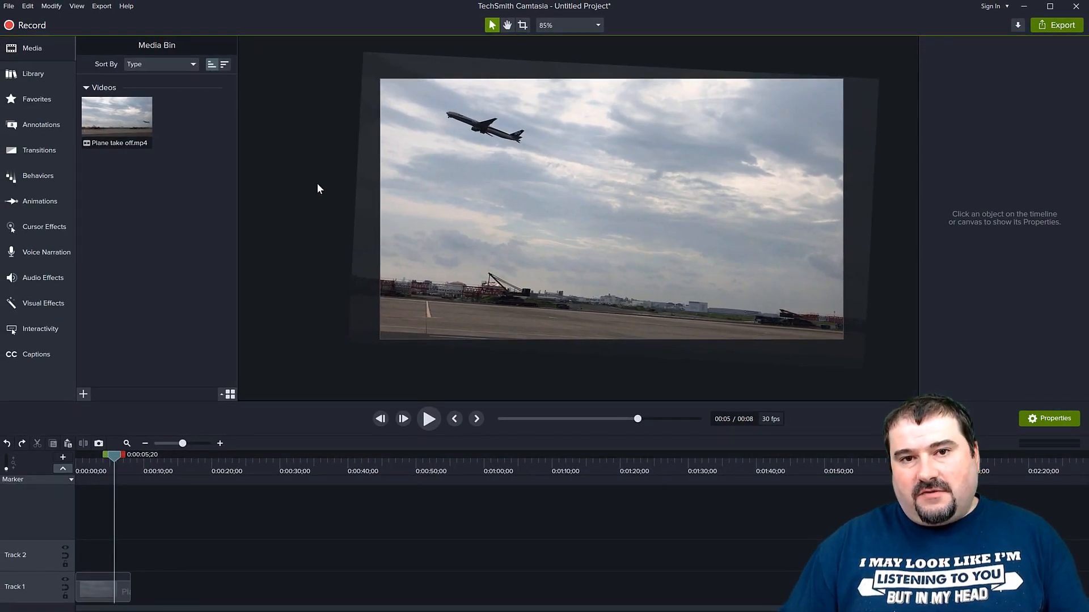
mouse_move(48, 129)
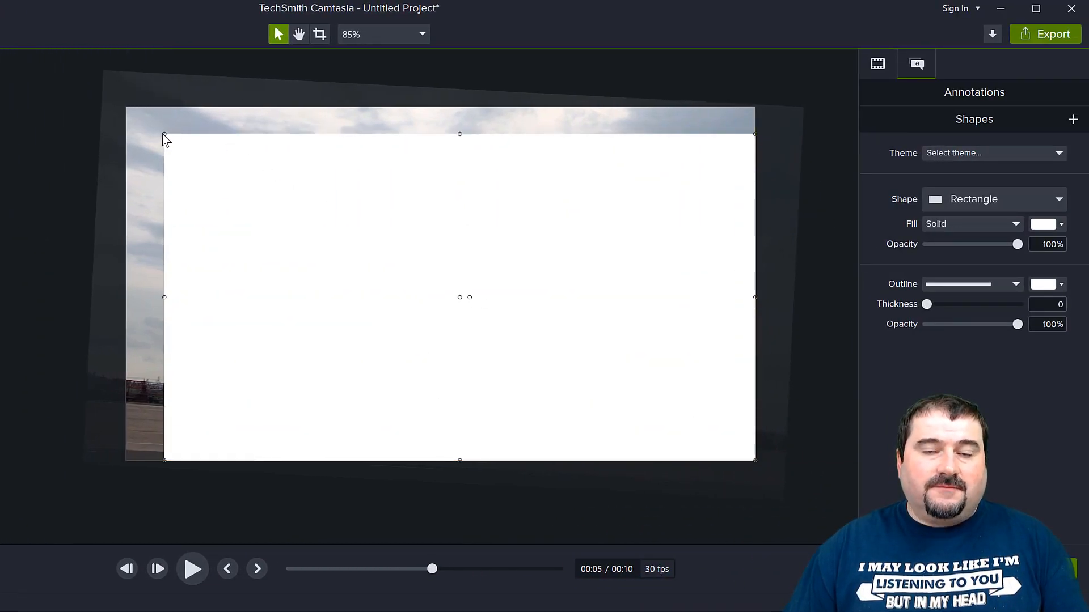
mouse_move(163, 134)
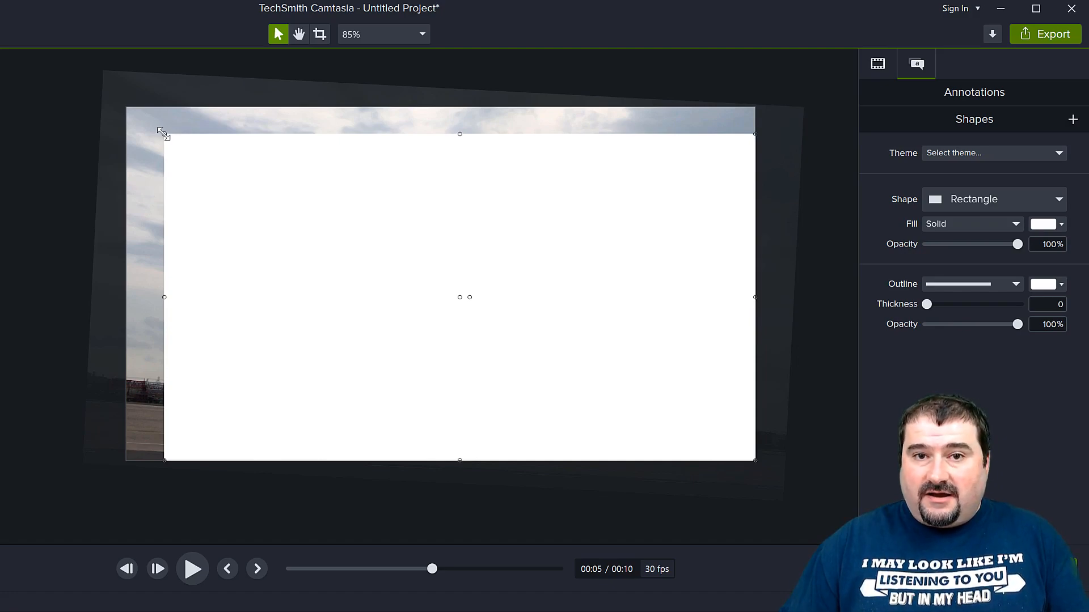
drag(165, 134, 127, 107)
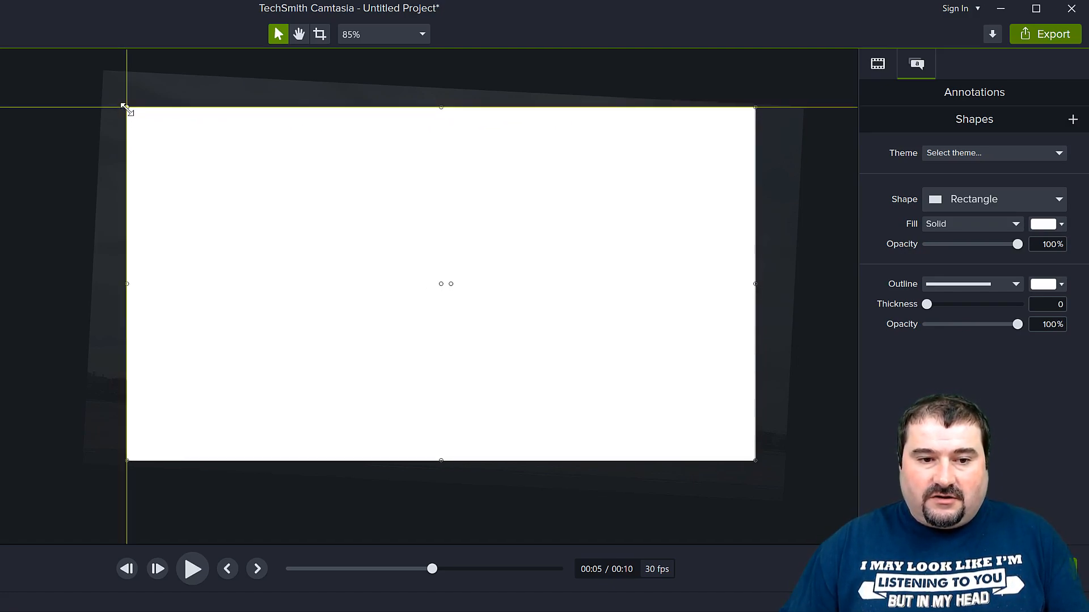
click(876, 64)
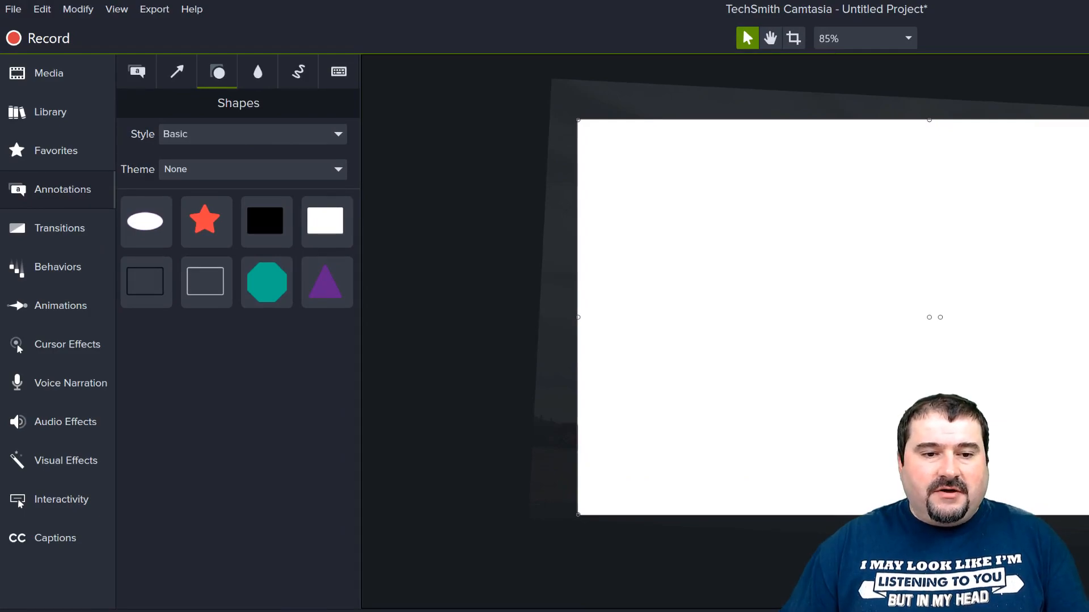
Step: Apply the Media Matte visual effect to the rectangle with Mode left on Alpha
click(66, 461)
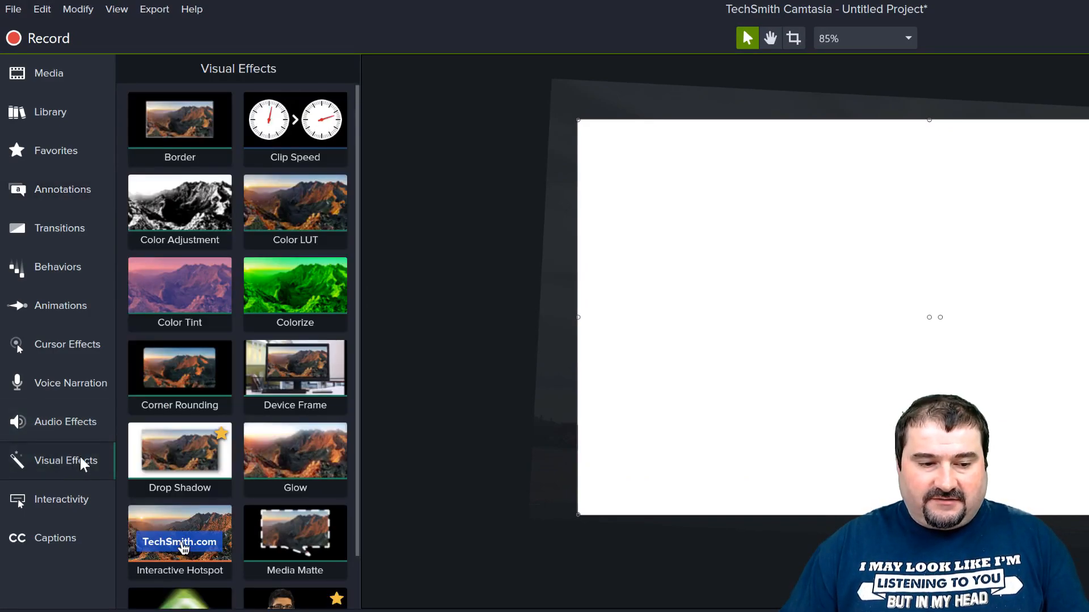
scroll(down, 3)
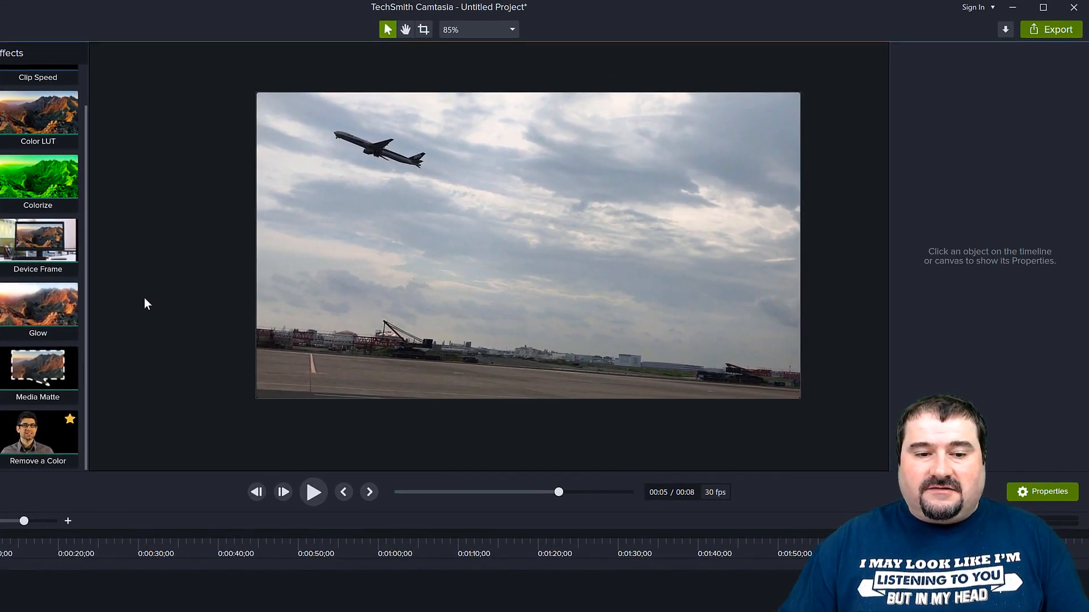
mouse_move(187, 322)
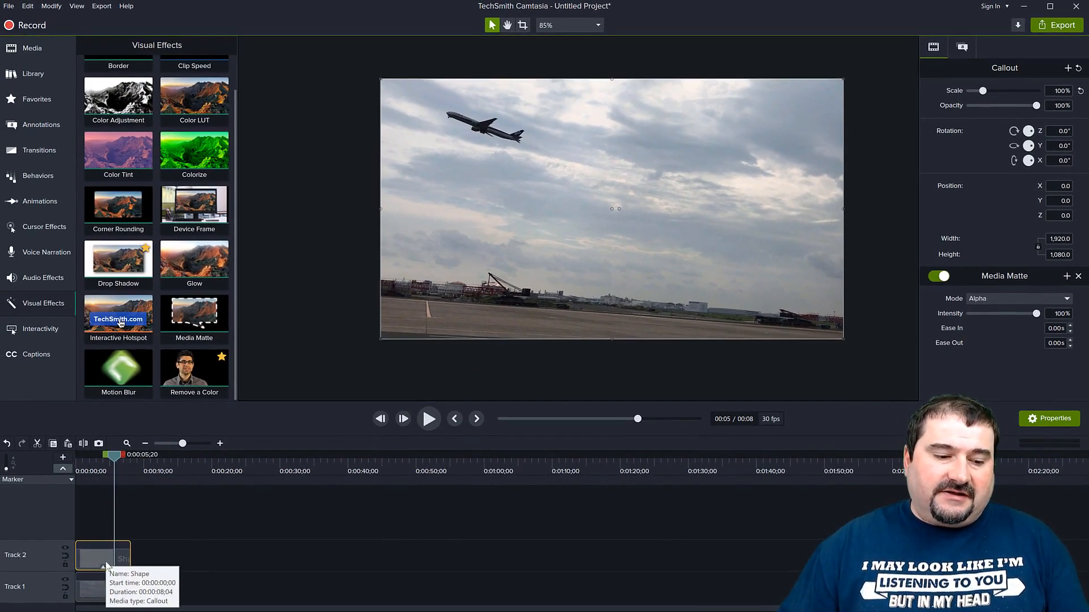
mouse_move(847, 345)
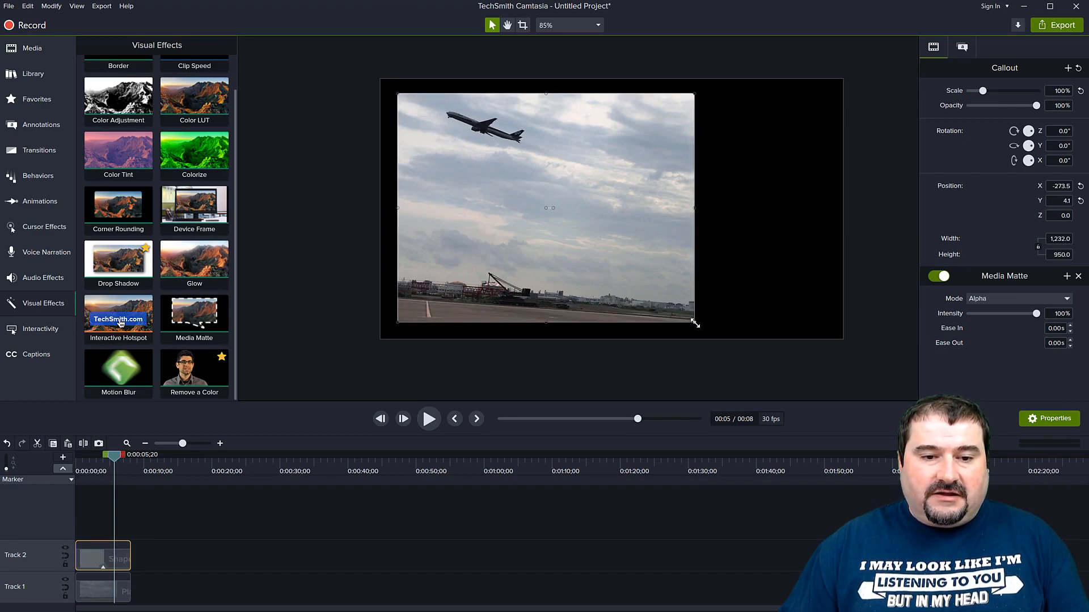
click(429, 419)
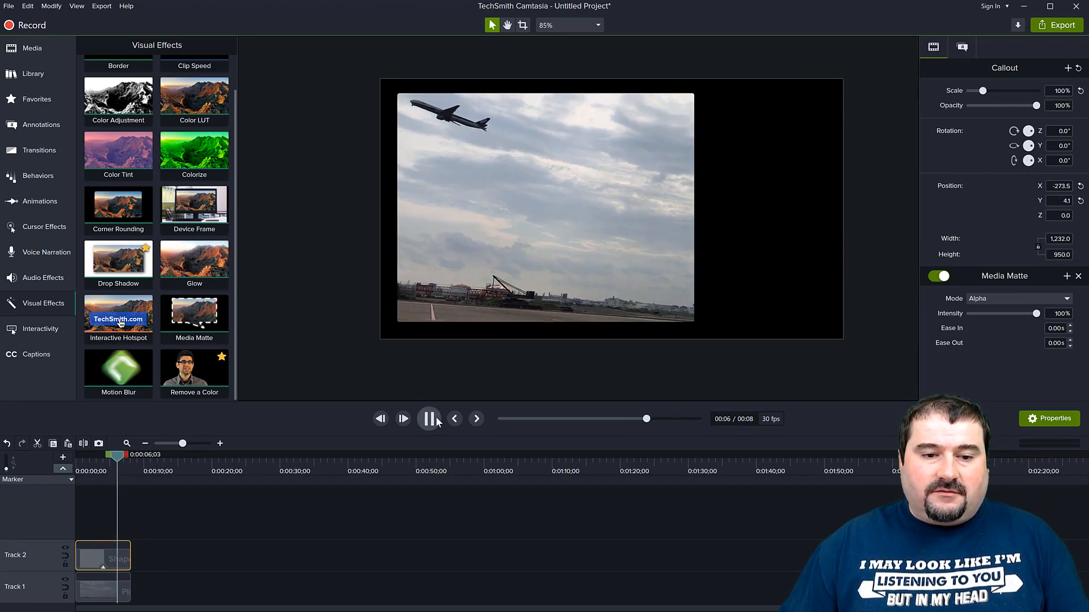
click(429, 418)
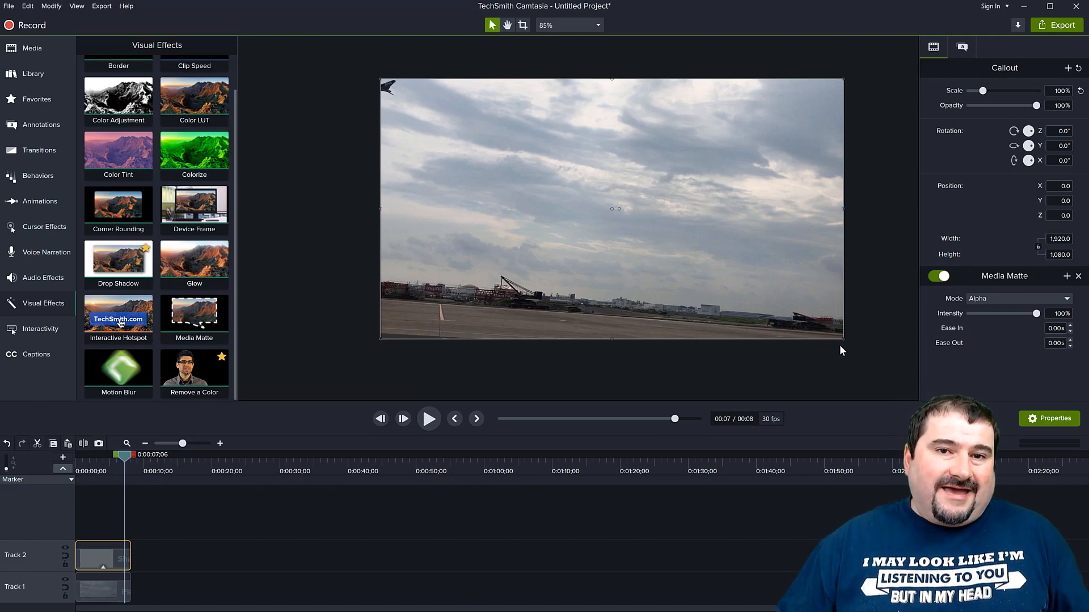
mouse_move(686, 291)
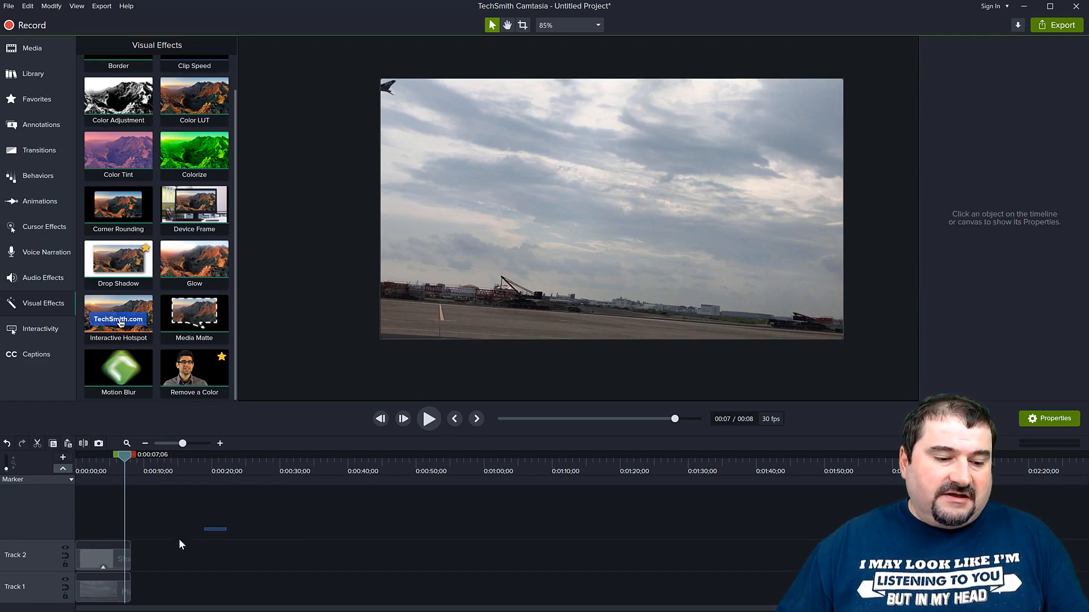
Step: Group the matte shape with the plane clip into Group 2 via Ctrl+G and expand it on the timeline
key(ctrl+g)
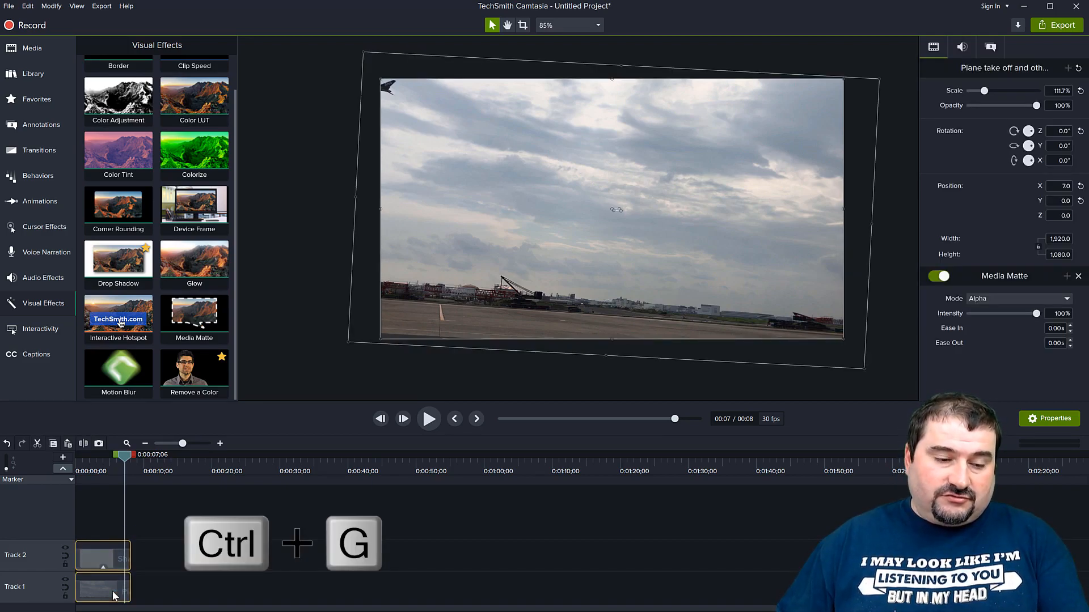
key(ctrl+g)
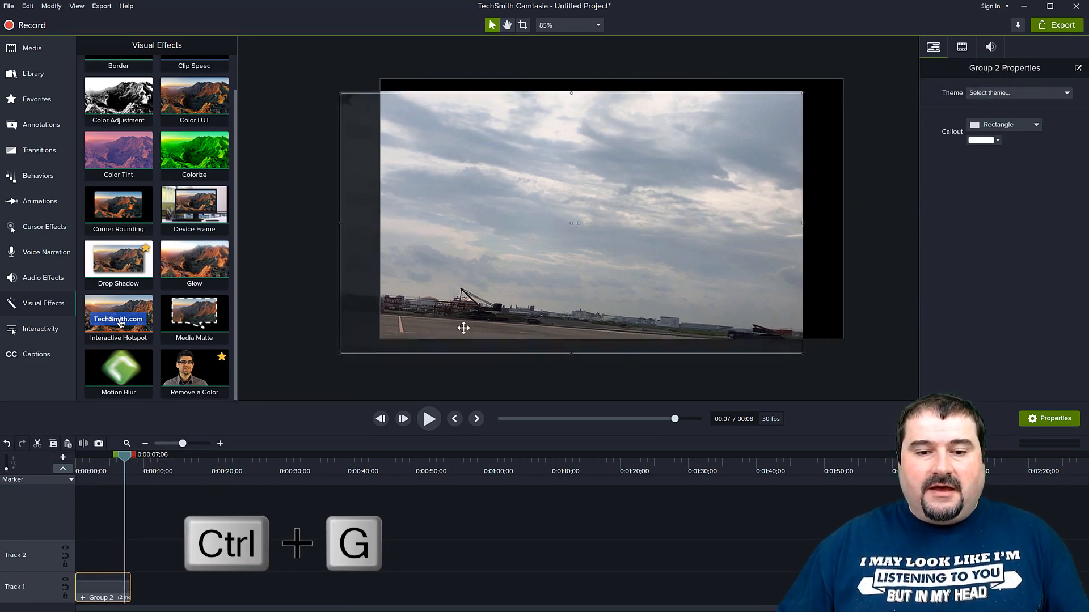
key(ctrl+g)
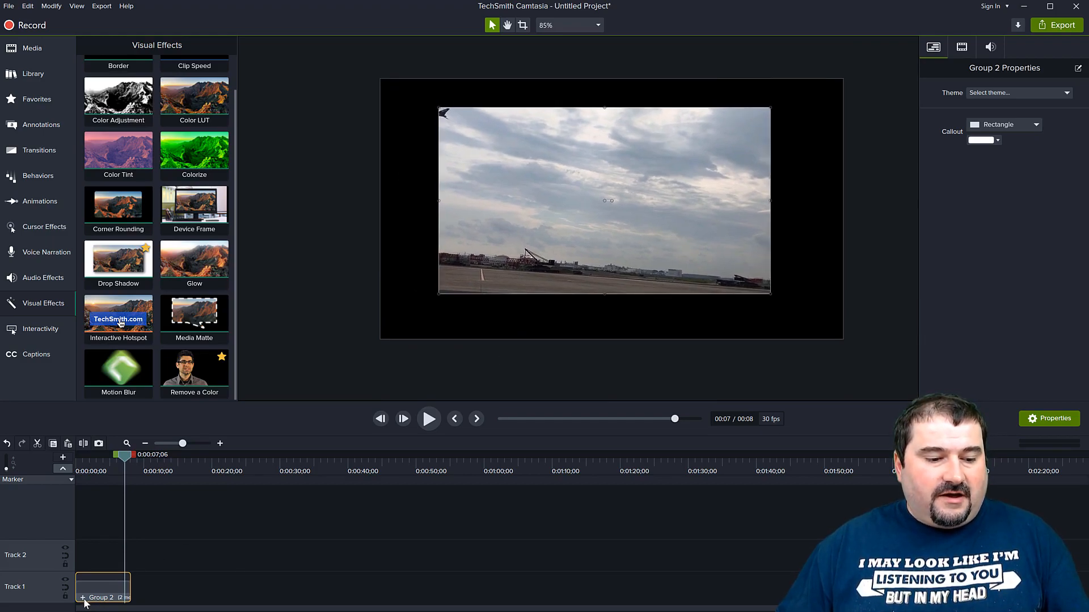
double_click(102, 592)
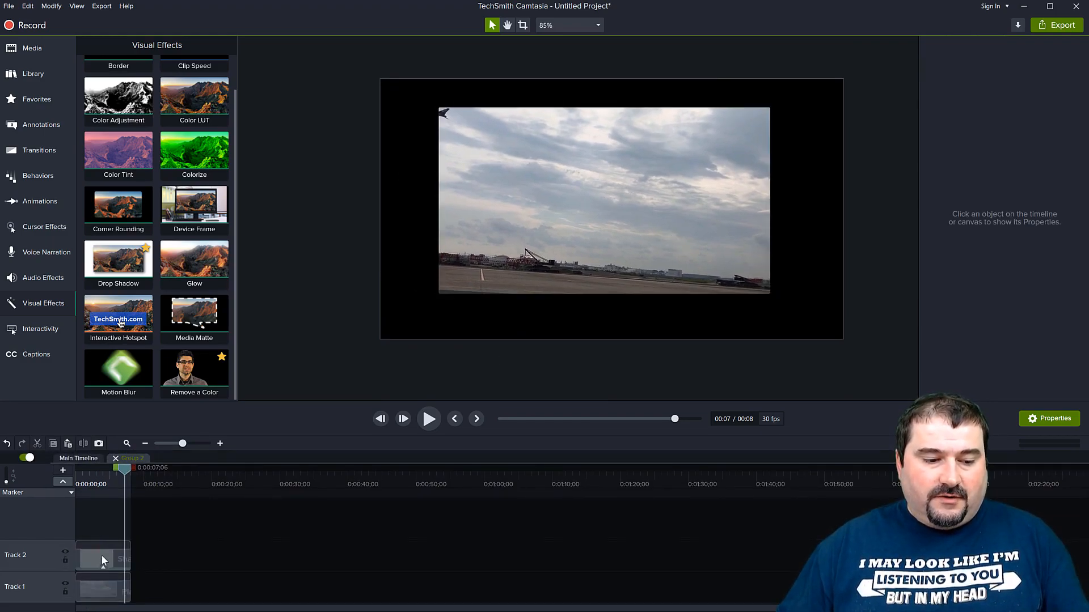